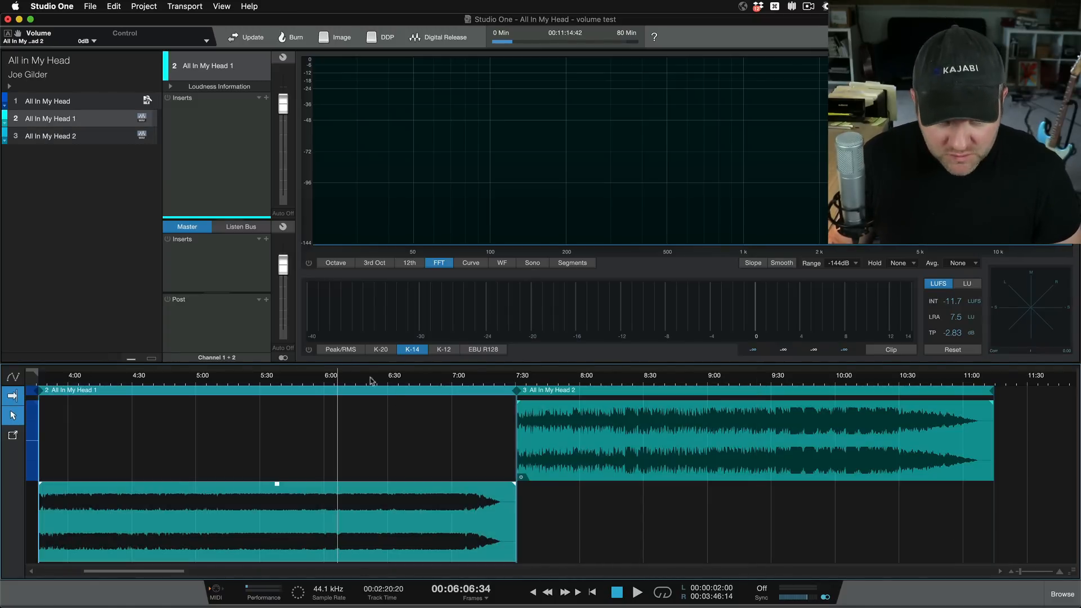
# Audition the first master around 5:50 and the second from about 9:05, then return.
pyautogui.click(589, 377)
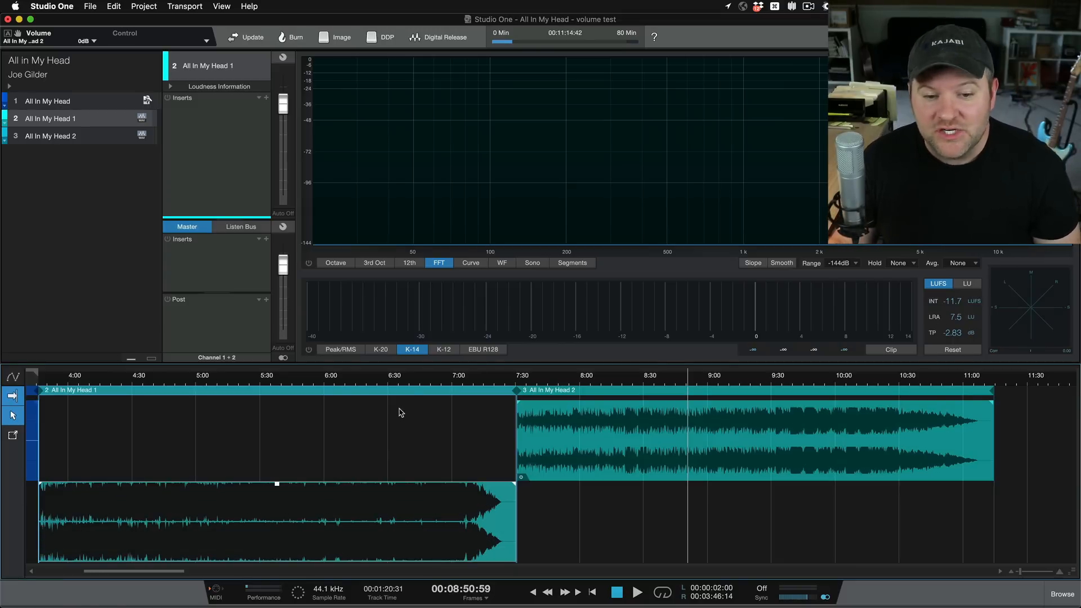
pyautogui.click(308, 384)
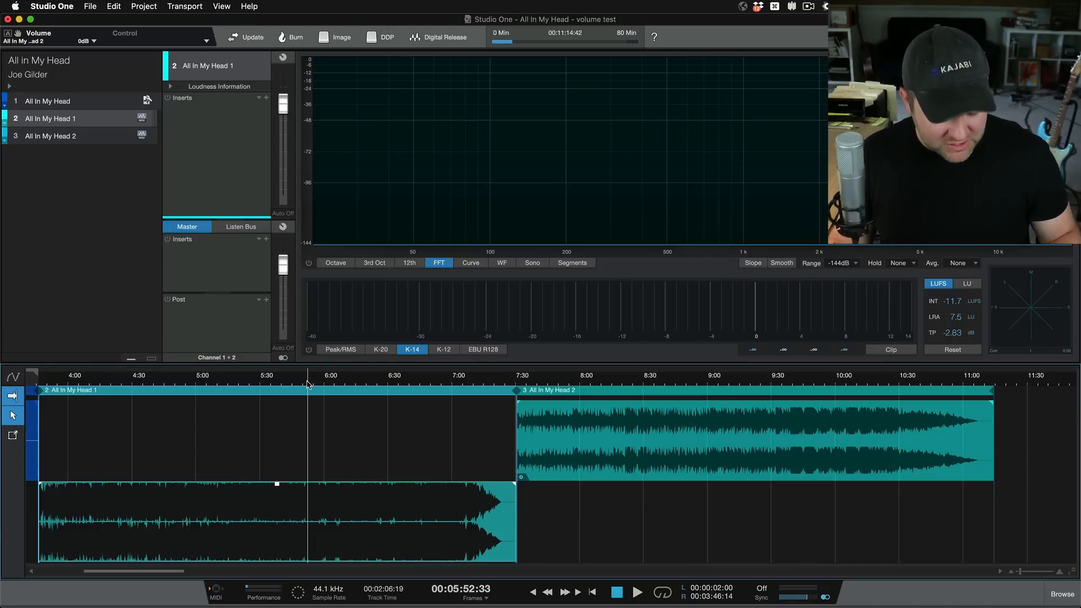
pyautogui.click(637, 592)
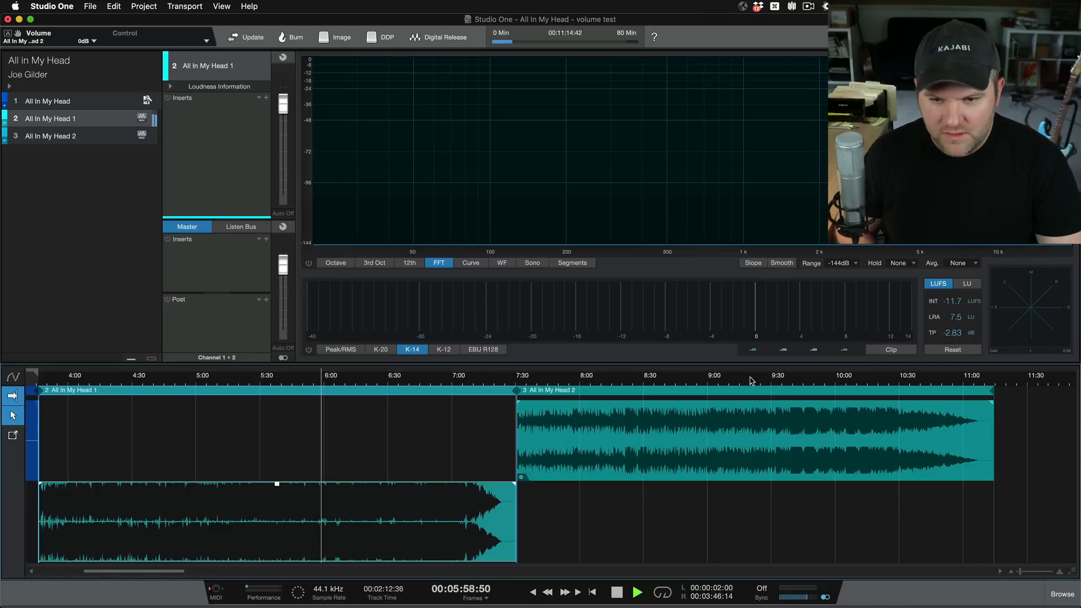
pyautogui.click(756, 376)
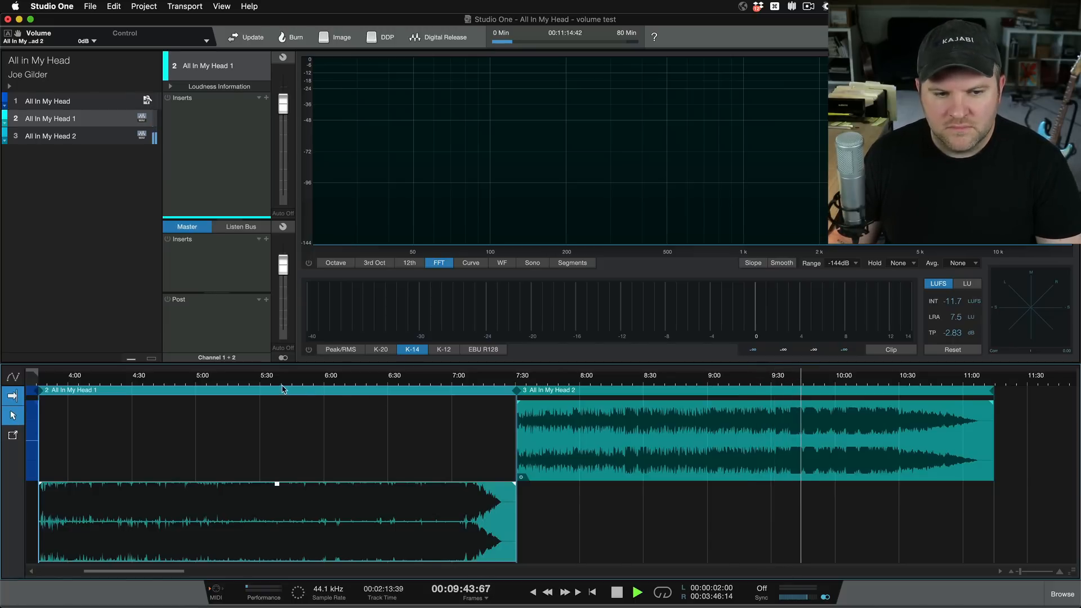
pyautogui.click(618, 591)
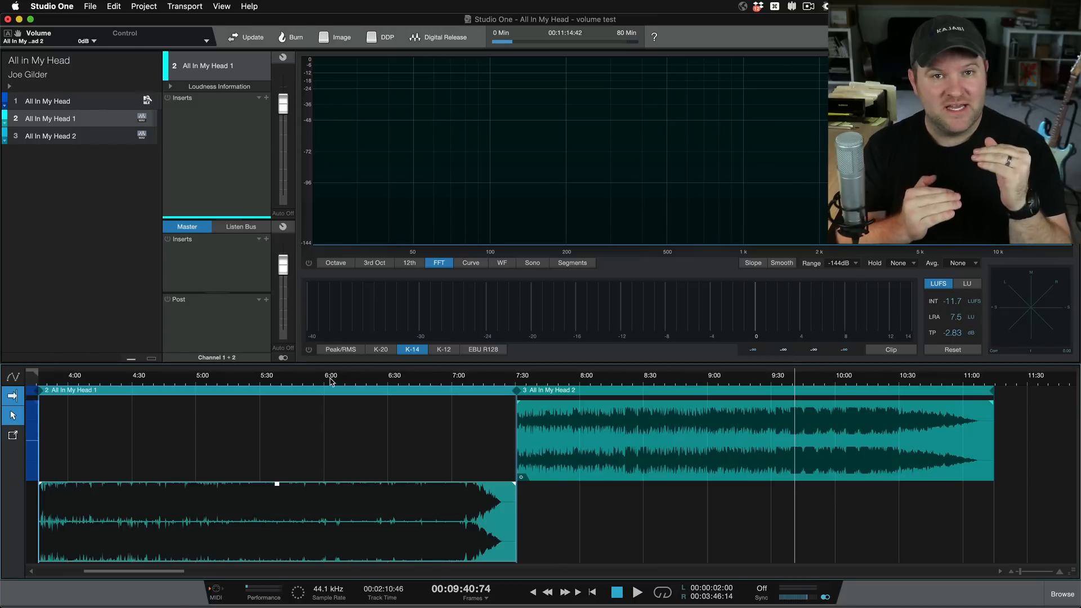
# Stop playback inside the second master.
pyautogui.click(636, 591)
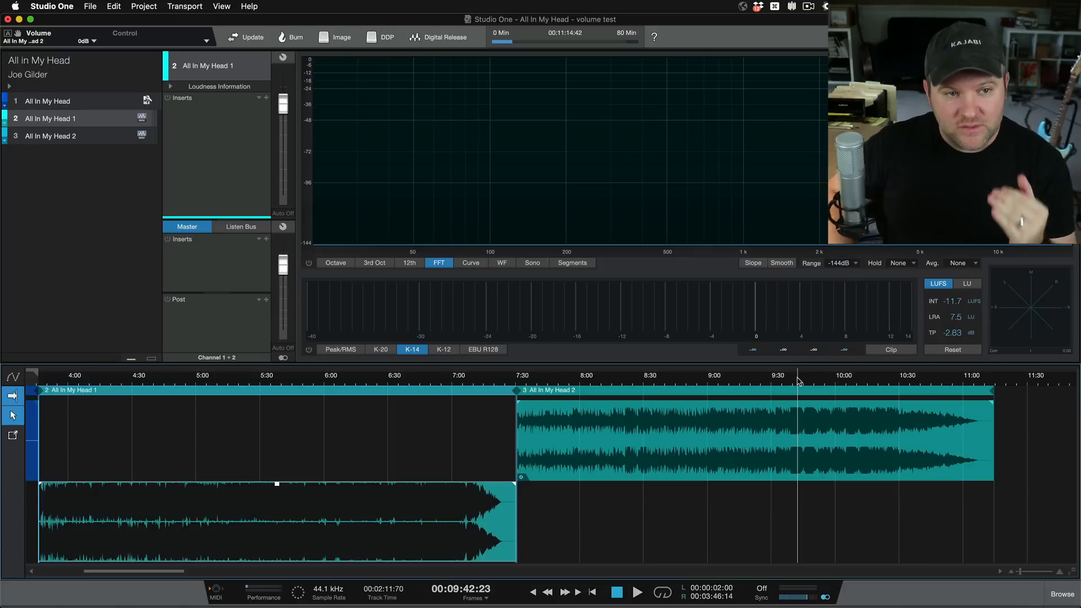
# Choose Spotify (-14.0 LUFS, -1.0 dB true peak) as the Digital Release loudness target.
pyautogui.click(444, 37)
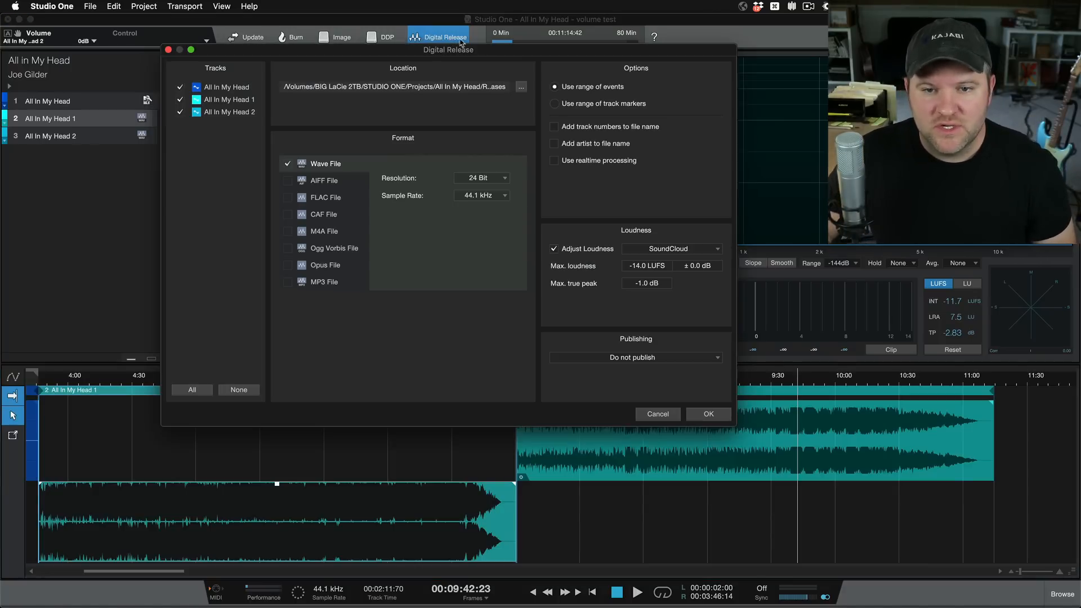
pyautogui.click(671, 249)
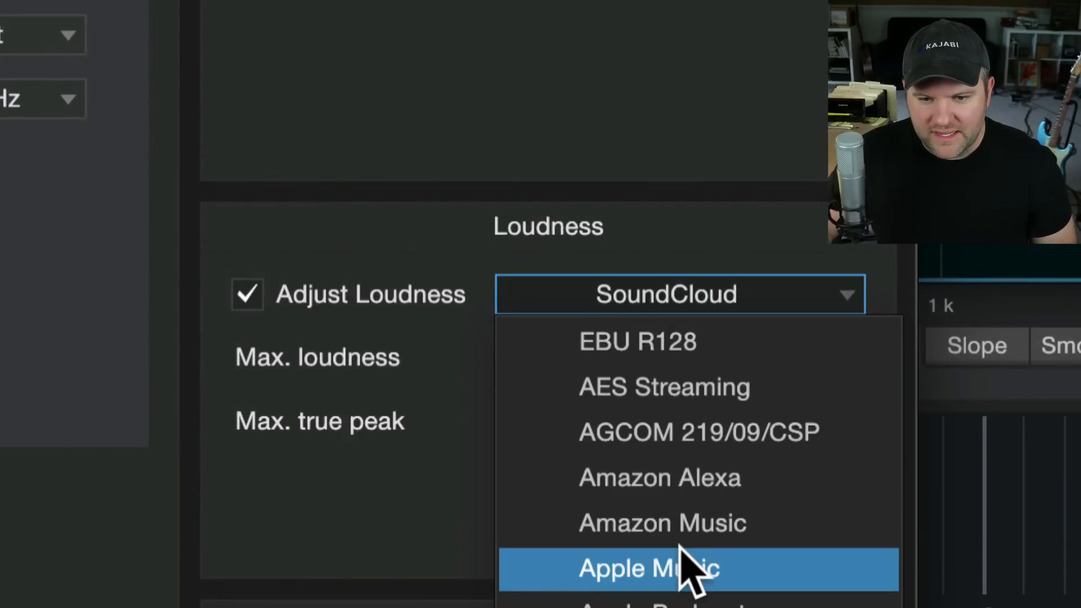
pyautogui.click(647, 567)
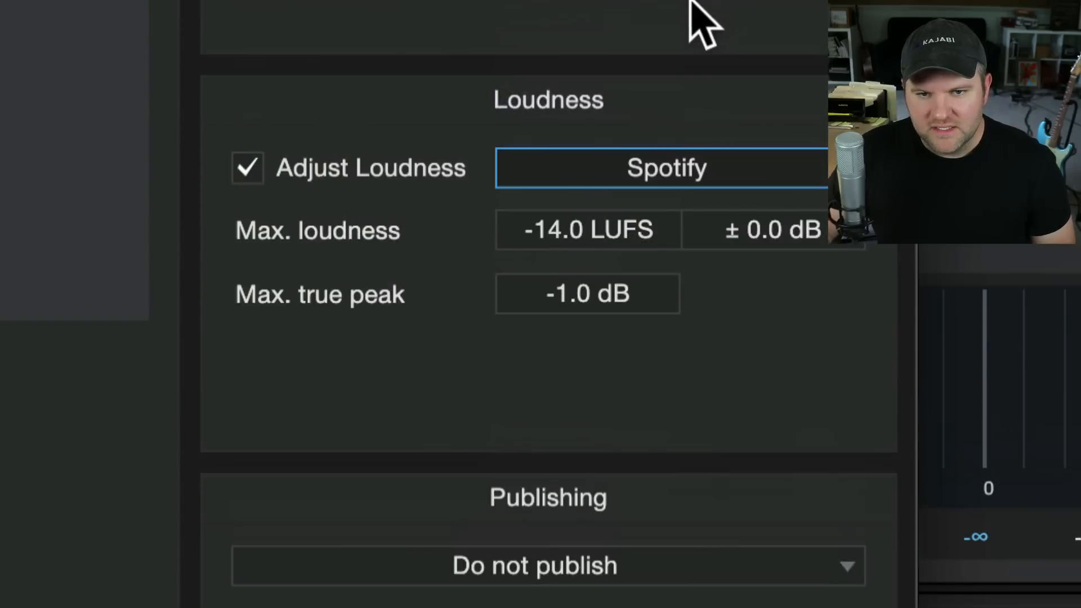
pyautogui.moveTo(698, 290)
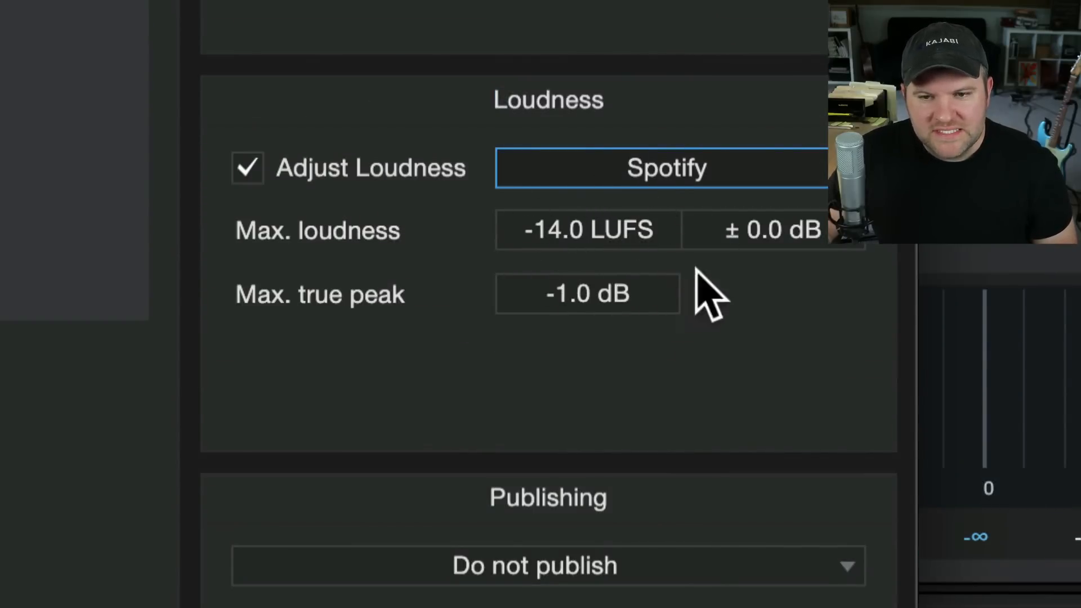
pyautogui.moveTo(519, 265)
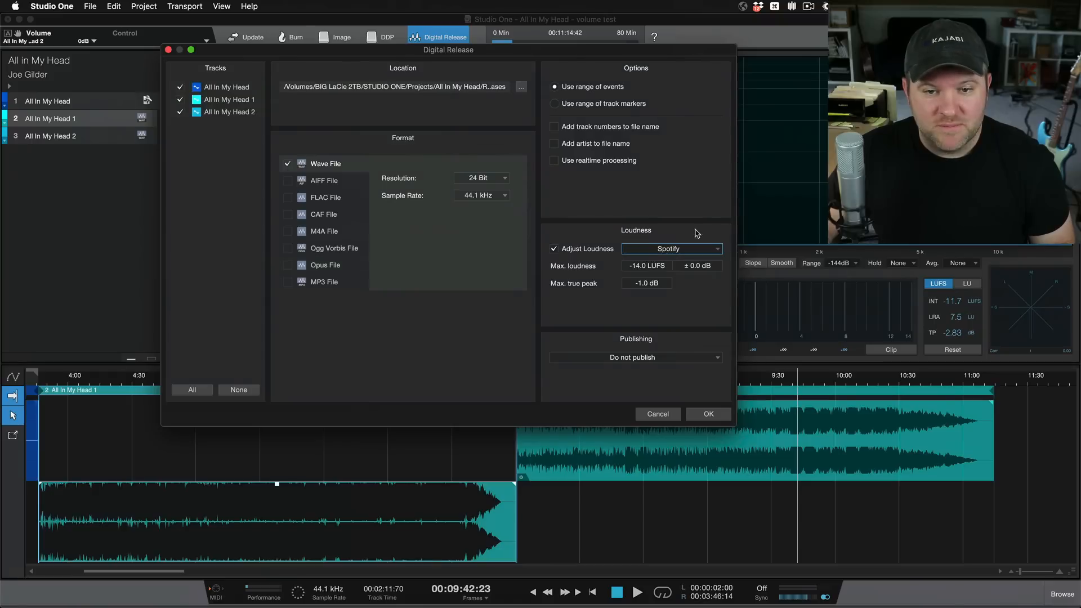
# Cancel the release settings and expand Loudness Information for All In My Head 1.
pyautogui.click(657, 414)
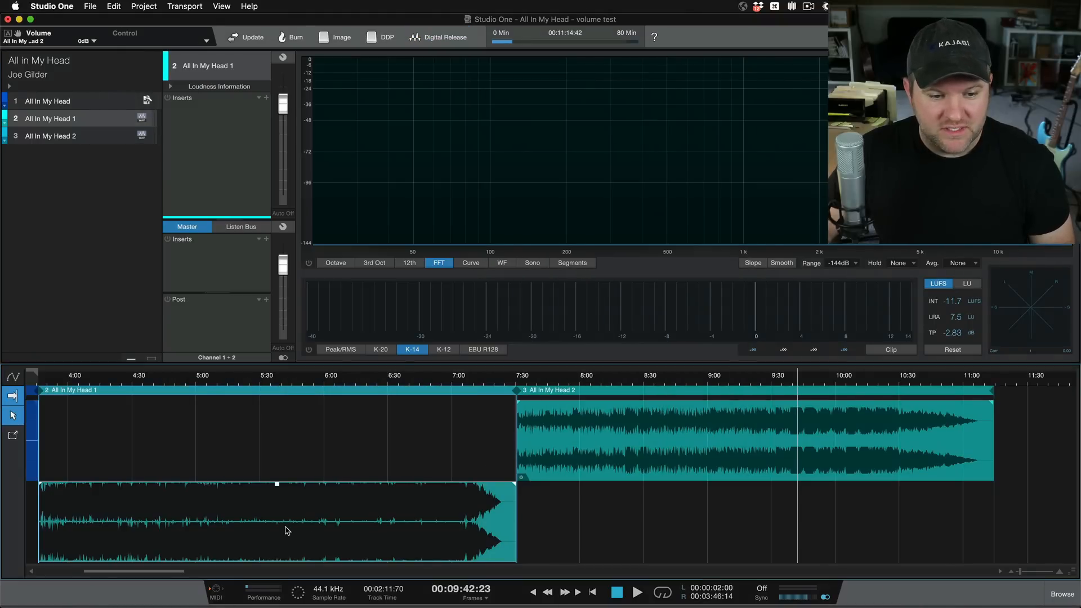
pyautogui.click(170, 86)
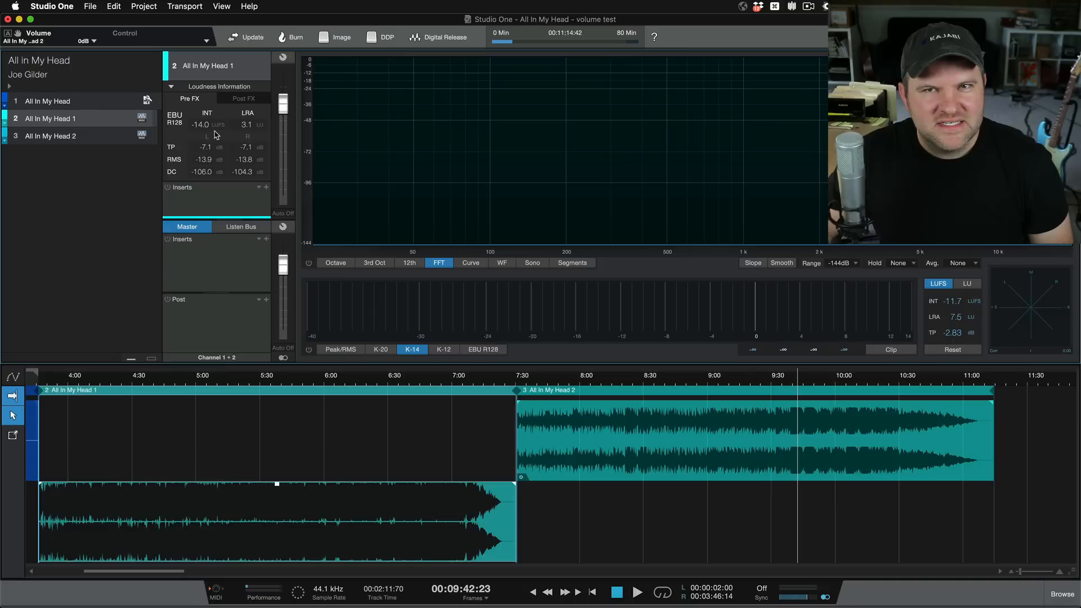
pyautogui.moveTo(207, 130)
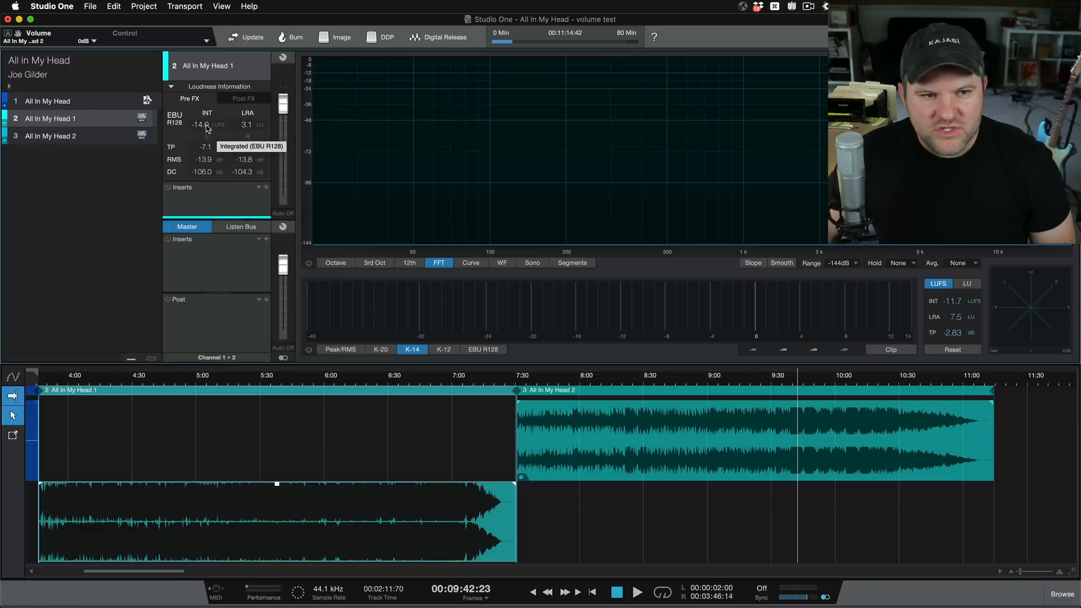
pyautogui.moveTo(263, 123)
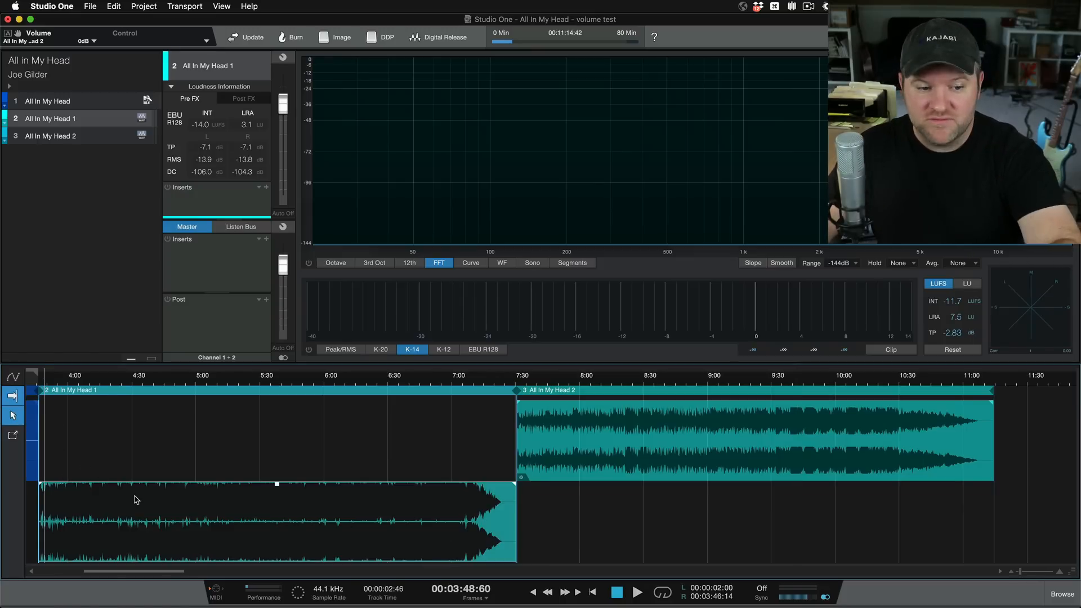
# Select All In My Head 2, then reselect All In My Head 1.
pyautogui.click(690, 433)
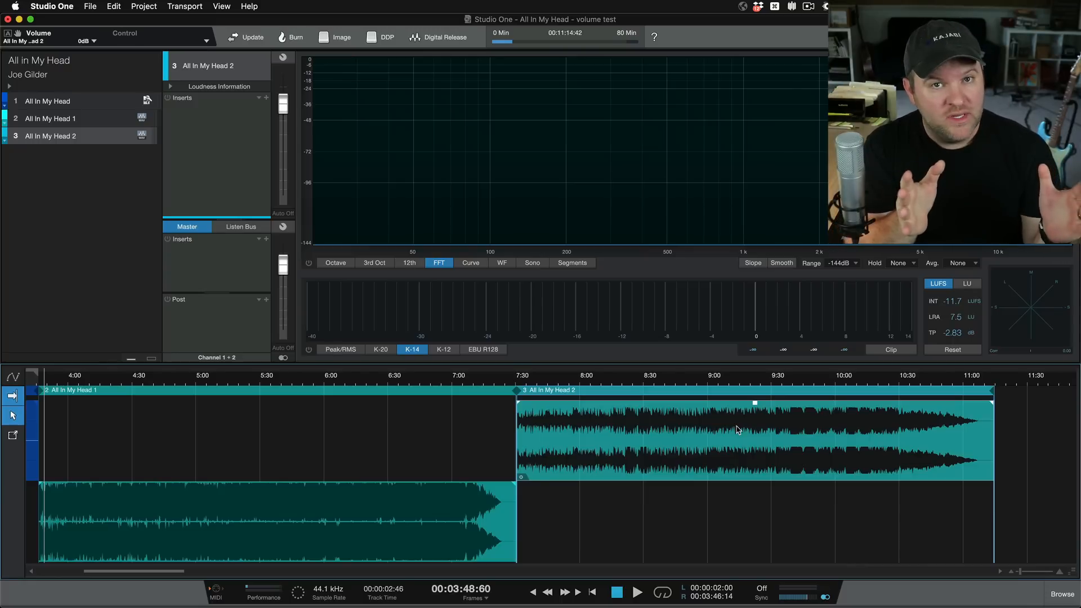
pyautogui.moveTo(454, 422)
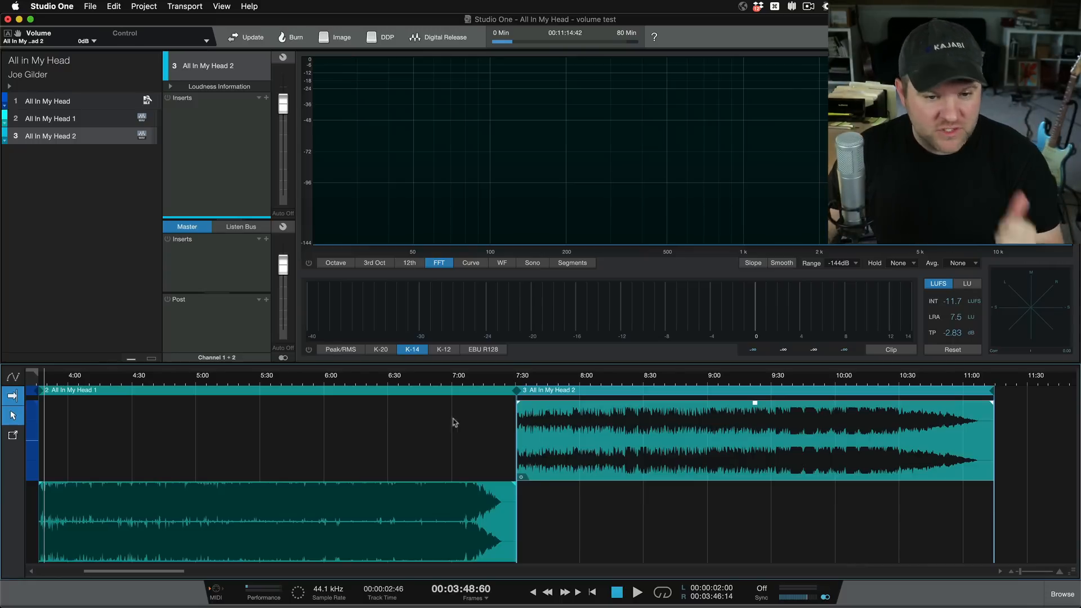
pyautogui.moveTo(313, 387)
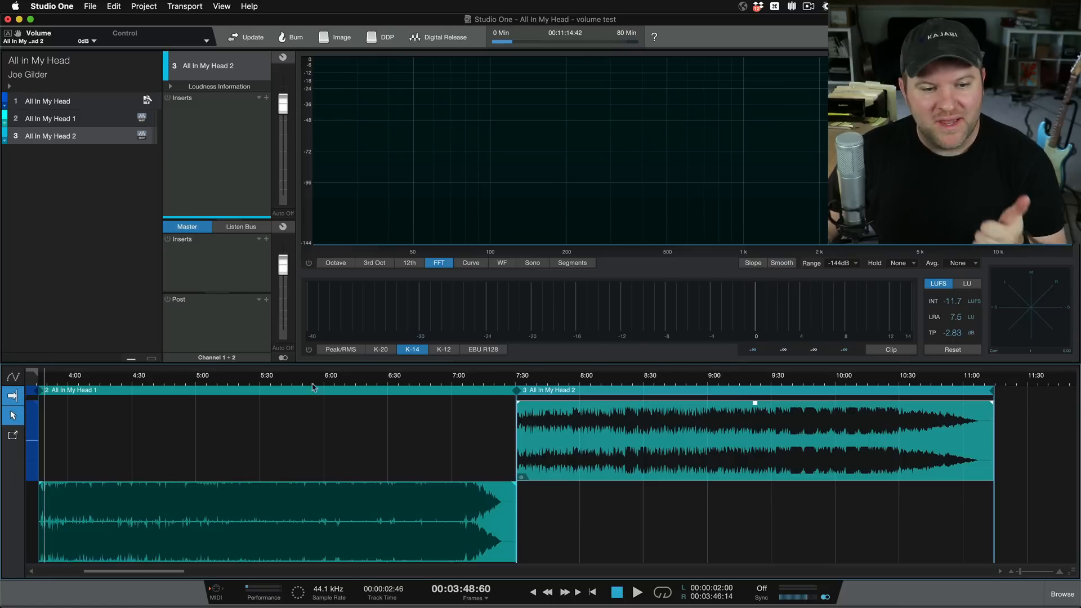
pyautogui.click(40, 118)
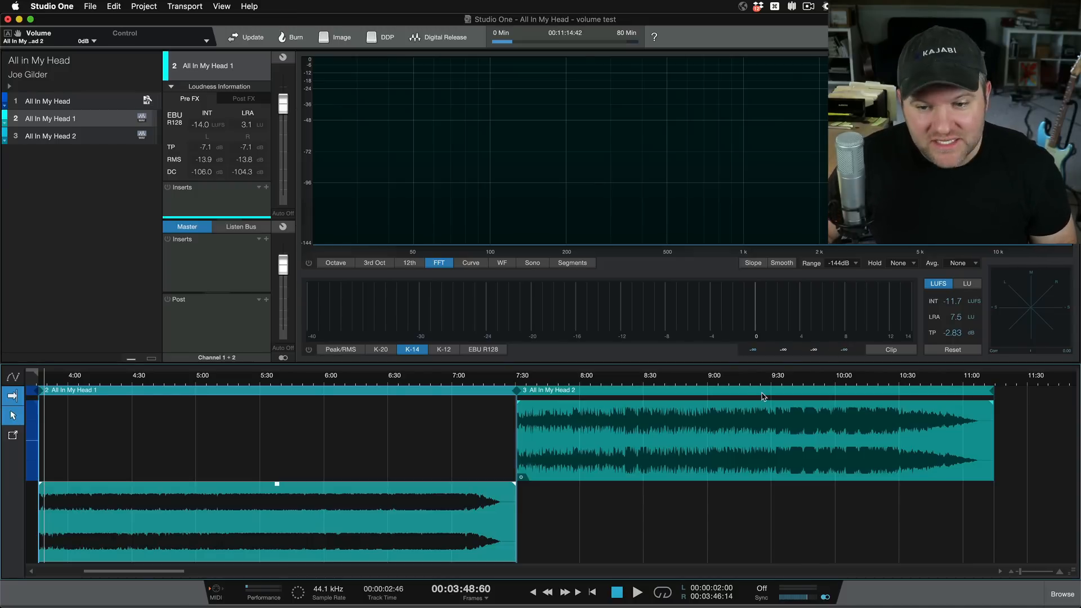
pyautogui.moveTo(728, 390)
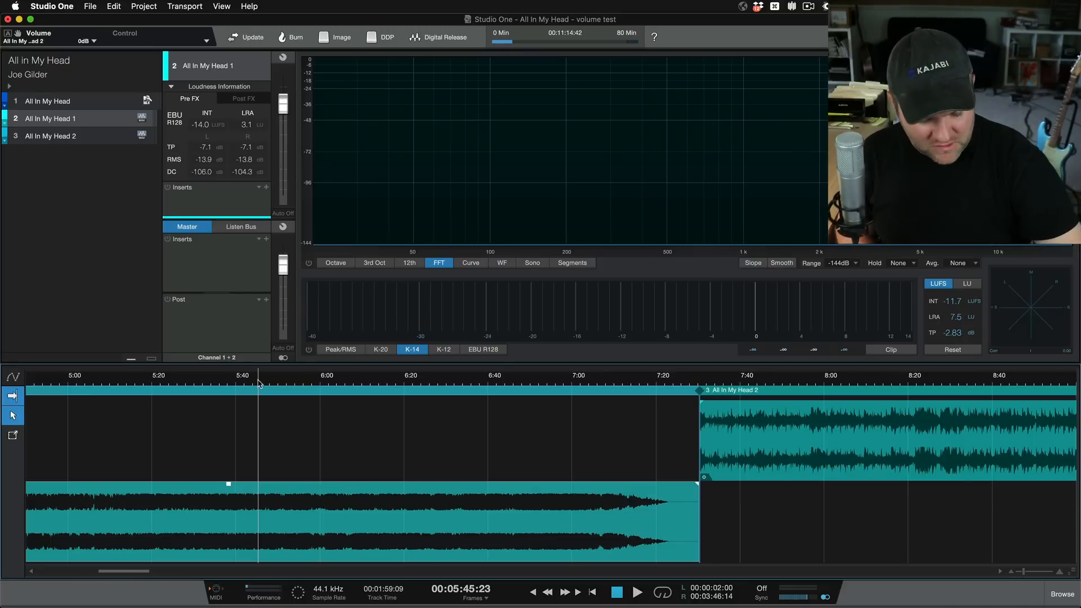
# Play the second master briefly from about 9:27, stop, and scroll back toward the join.
pyautogui.click(636, 591)
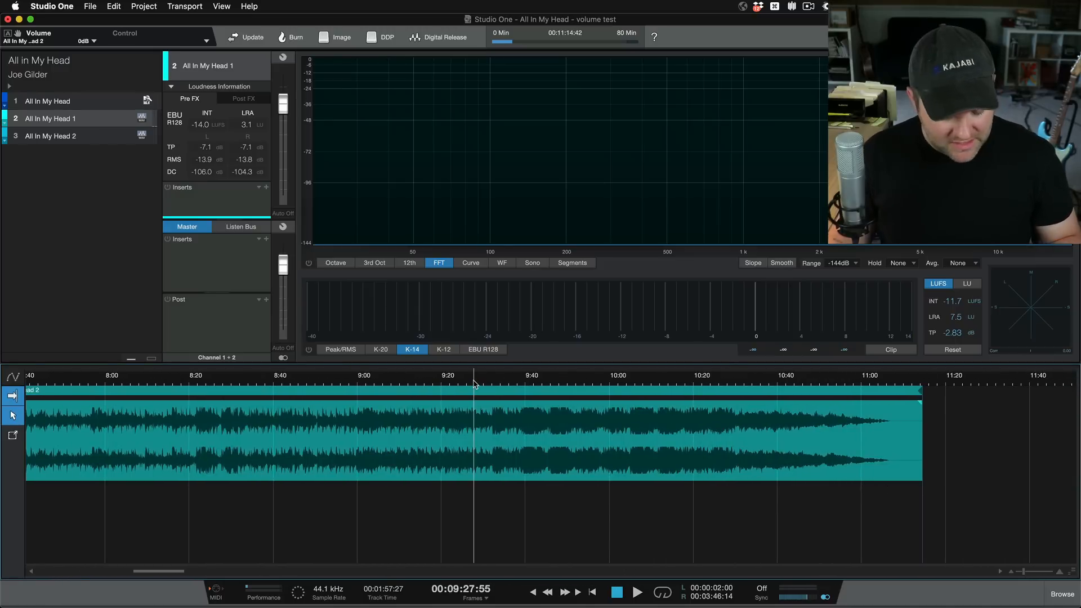
pyautogui.click(637, 590)
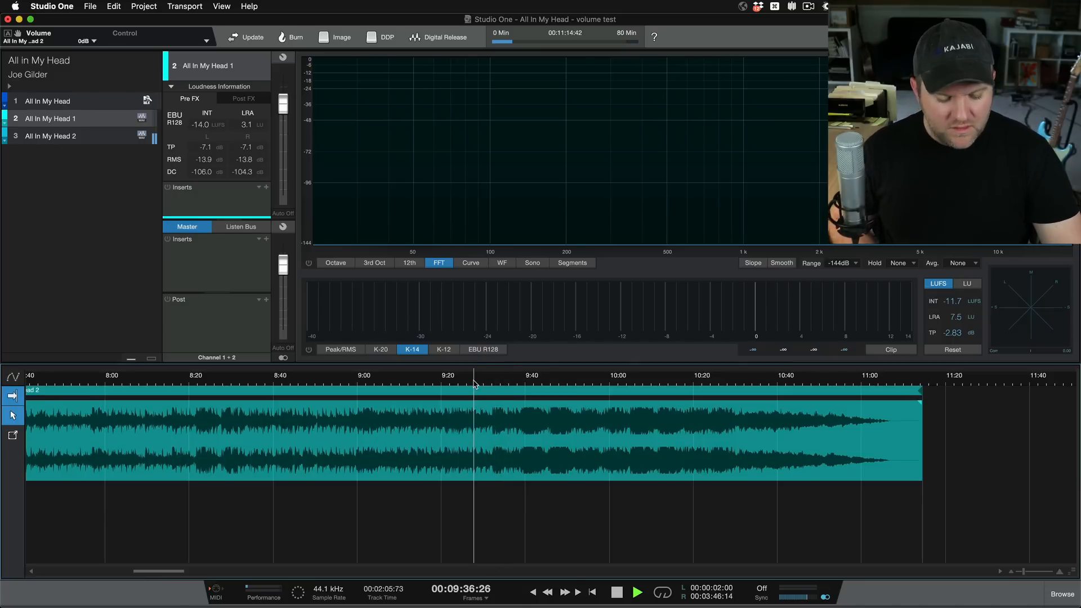
pyautogui.click(639, 605)
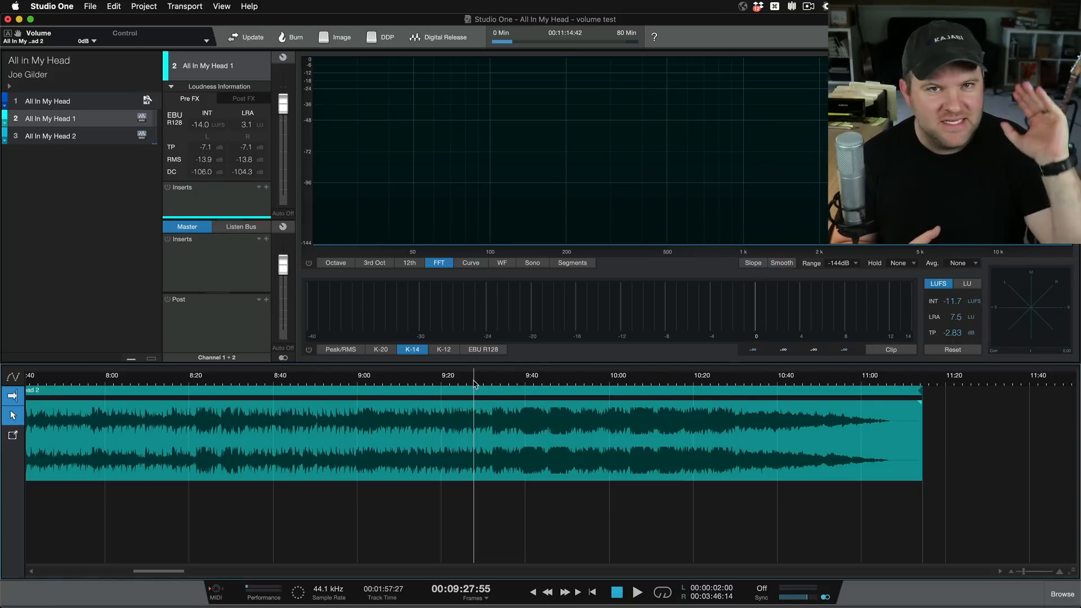
pyautogui.moveTo(458, 448)
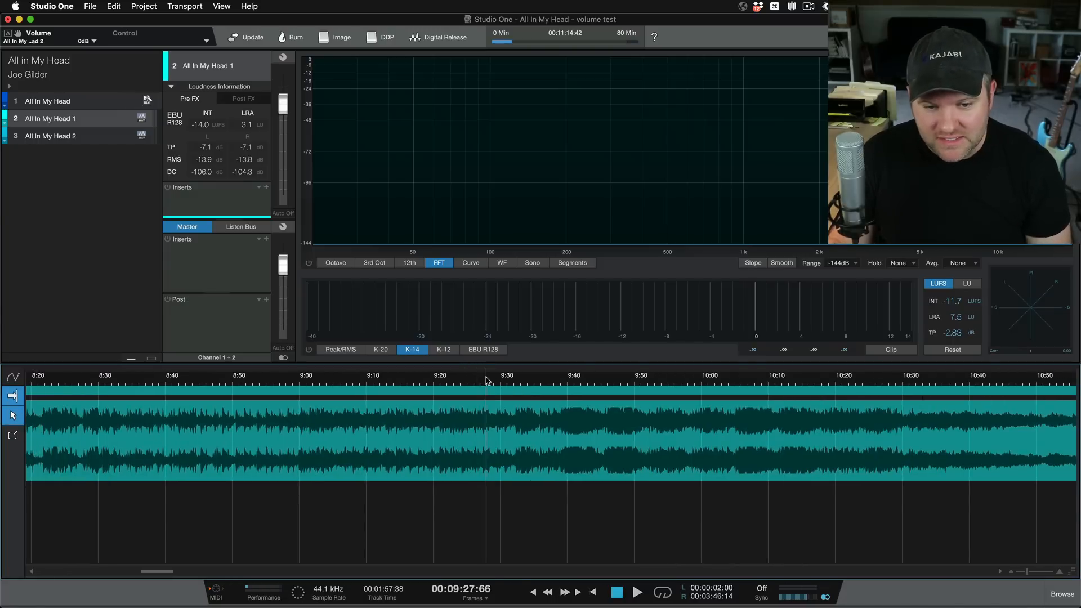
pyautogui.click(637, 591)
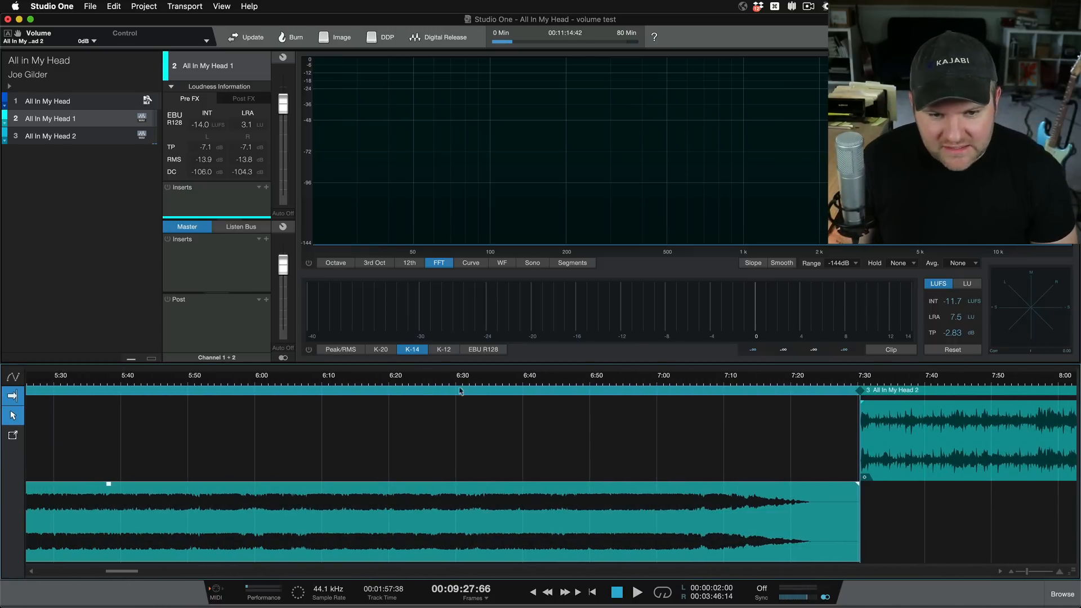
# Play the first master around 6:05–6:35, then the second master from about 9:37.
pyautogui.click(335, 379)
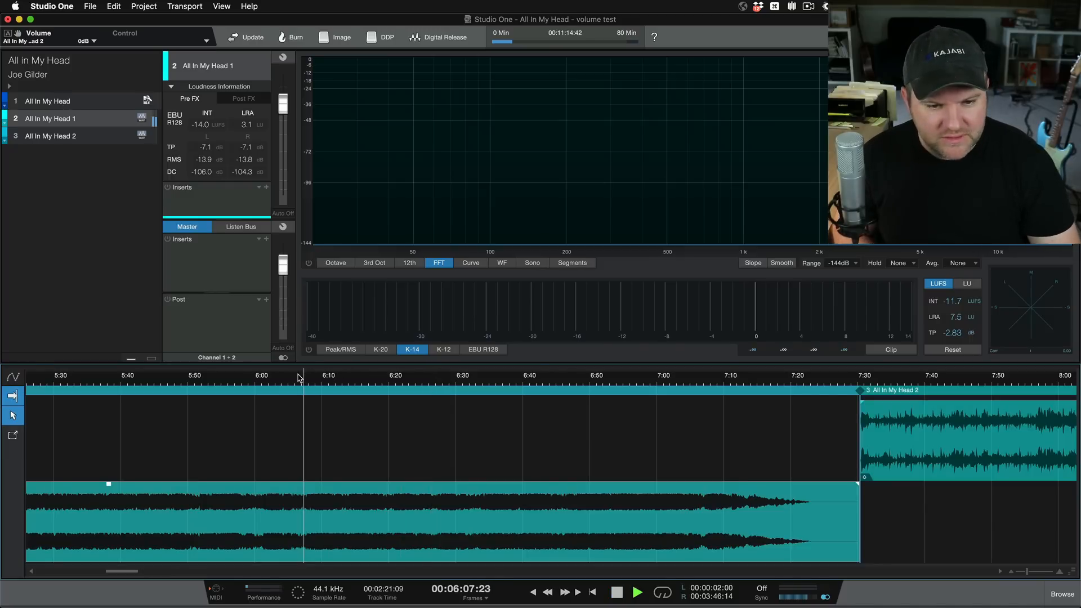
pyautogui.click(473, 382)
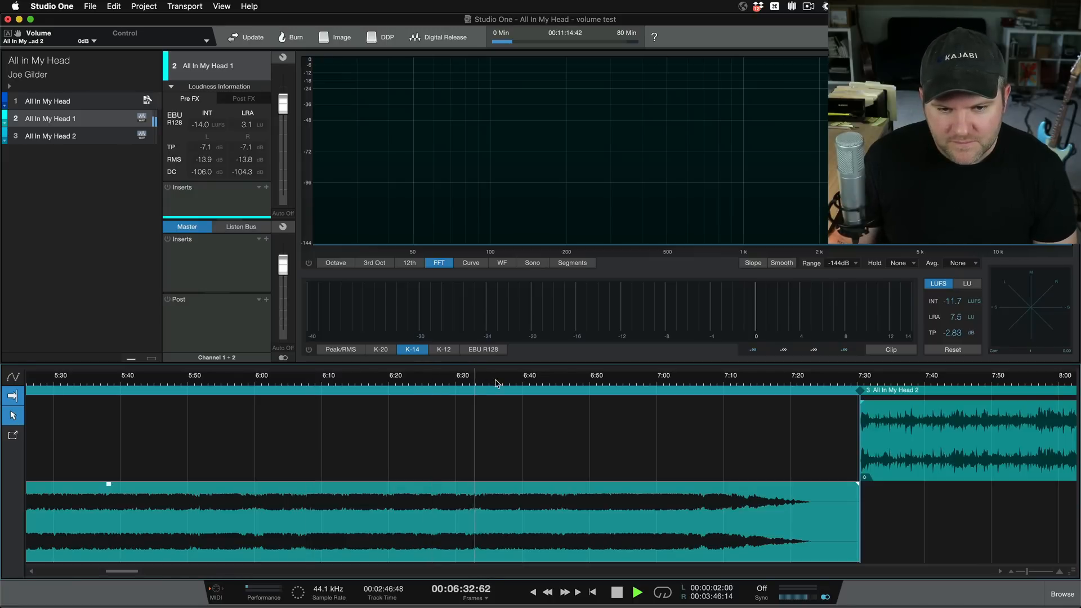
pyautogui.click(528, 383)
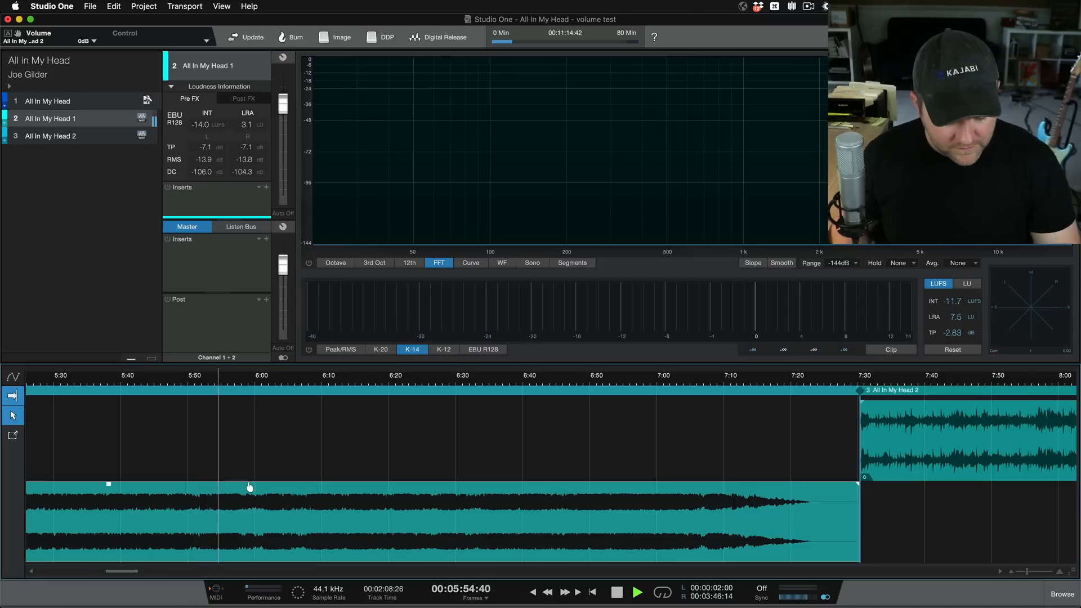
pyautogui.click(637, 606)
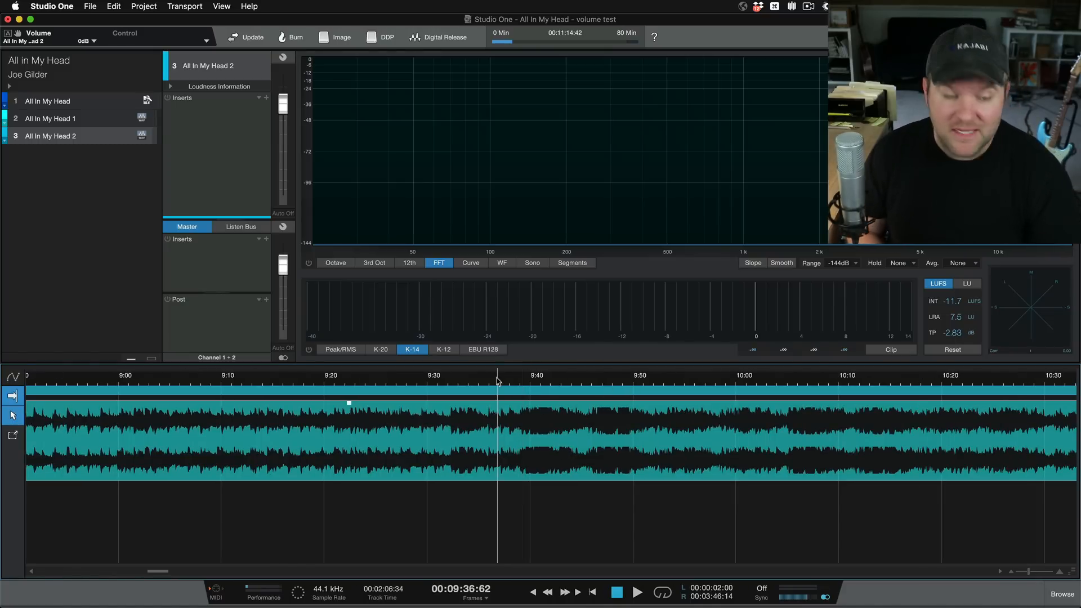
pyautogui.click(637, 592)
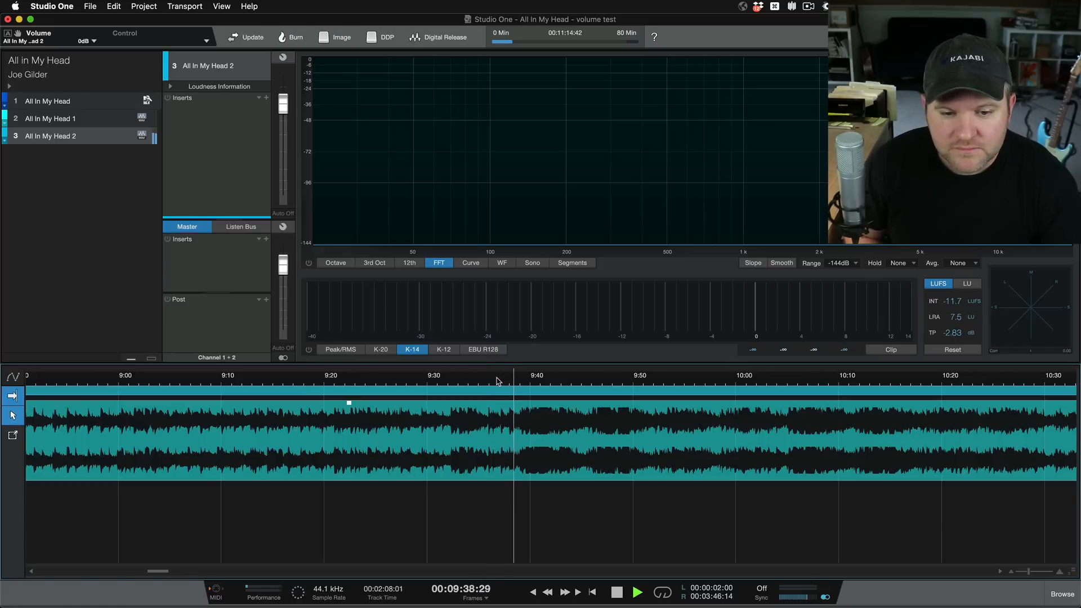